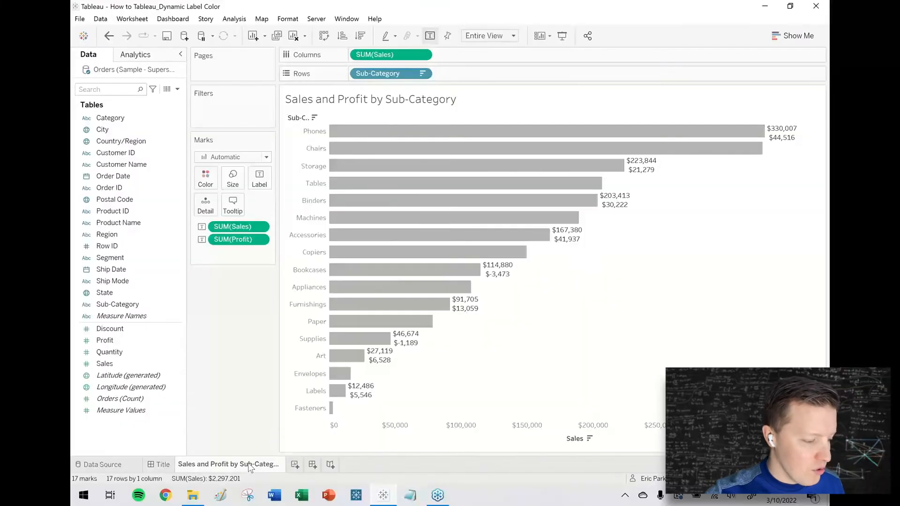
{"action": "mouse_move", "coordinate": [229, 464]}
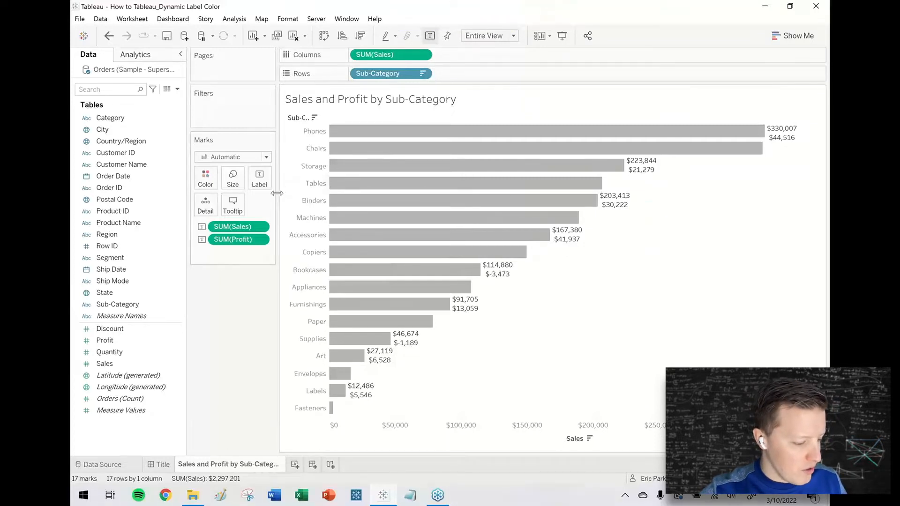
Label each bar as <SUM(Sales)> (<SUM(Profit)>) on a single line
{"action": "left_click", "coordinate": [259, 178]}
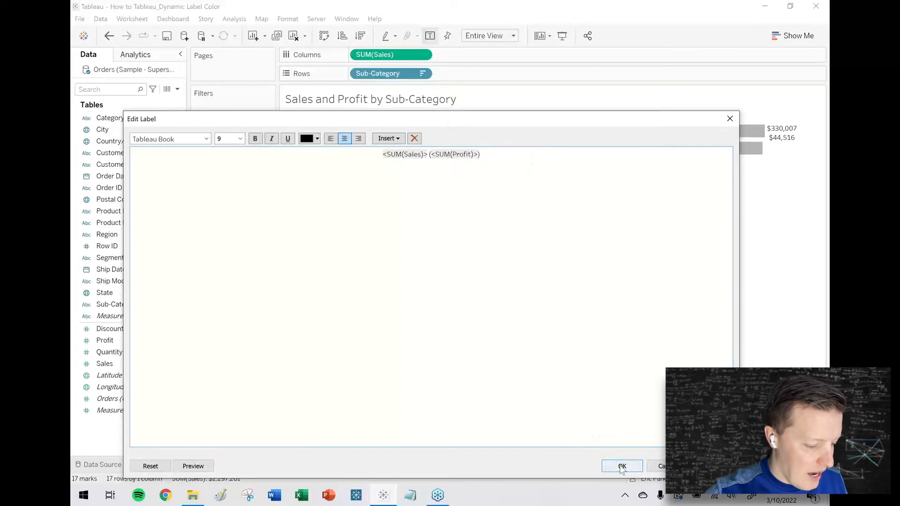
{"action": "left_click", "coordinate": [622, 466]}
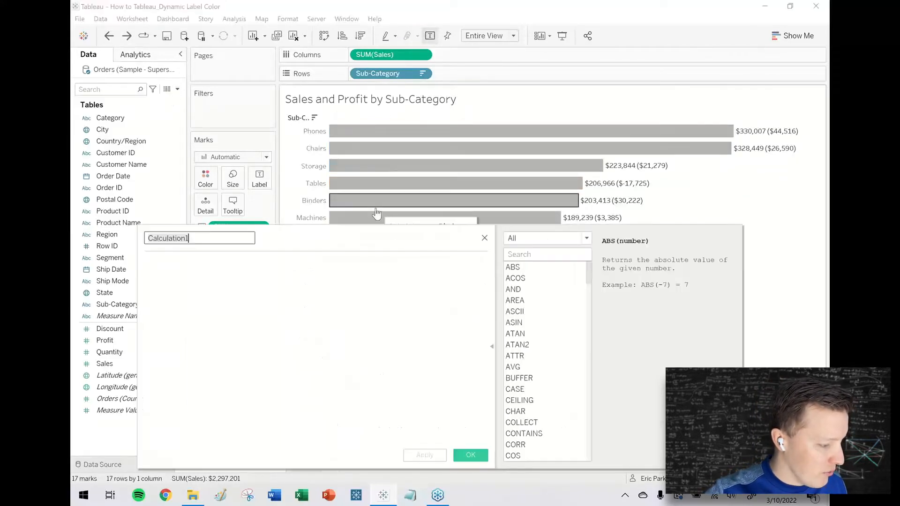
Save calculated field 'Profit +' as IF SUM([Profit]) > 0 THEN SUM([Profit]) END
{"action": "type", "text": "Profit"}
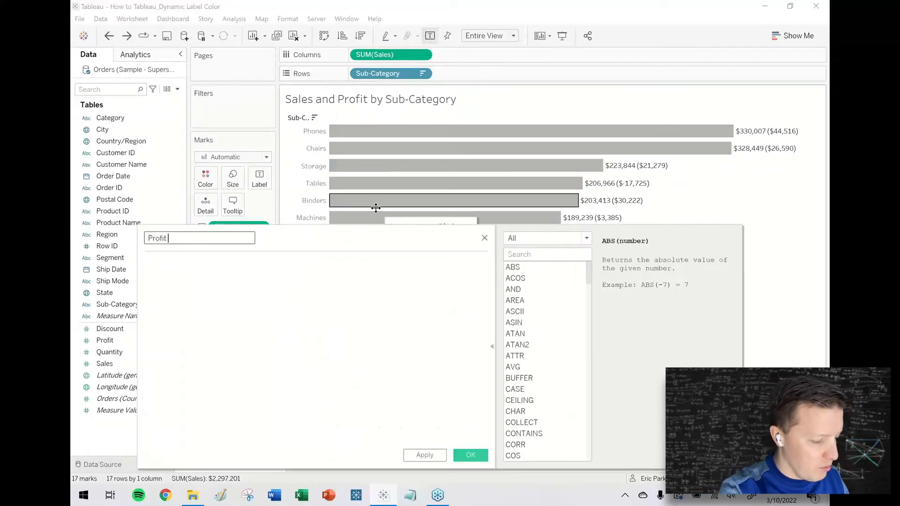
{"action": "type", "text": "+"}
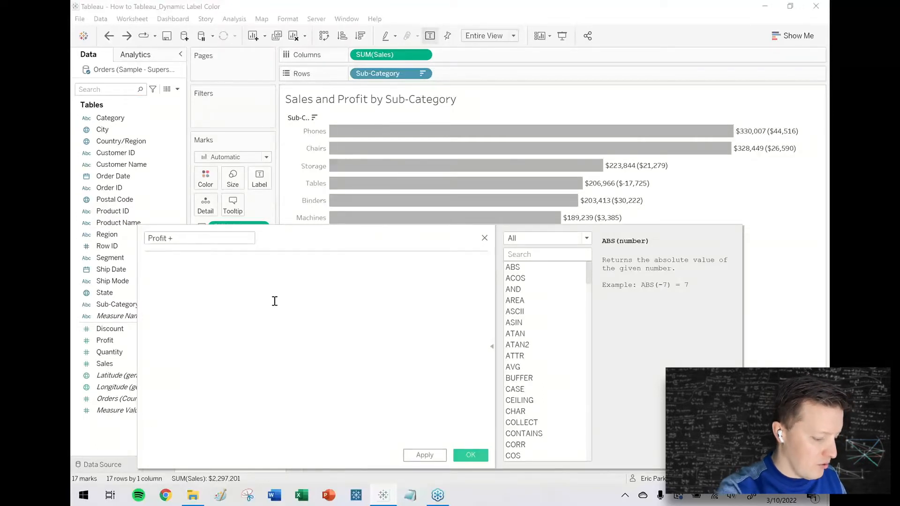
{"action": "type", "text": "IF SUM(Prof"}
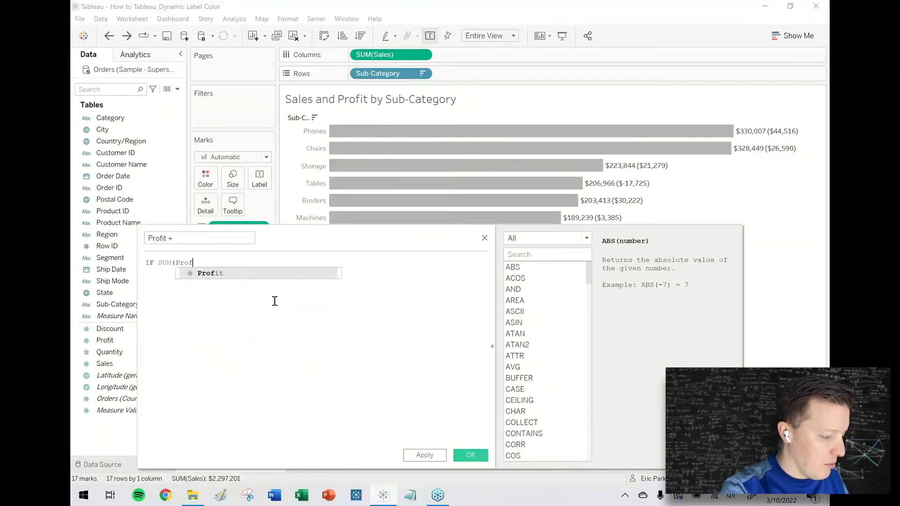
{"action": "type", "text": "[Profit]) >"}
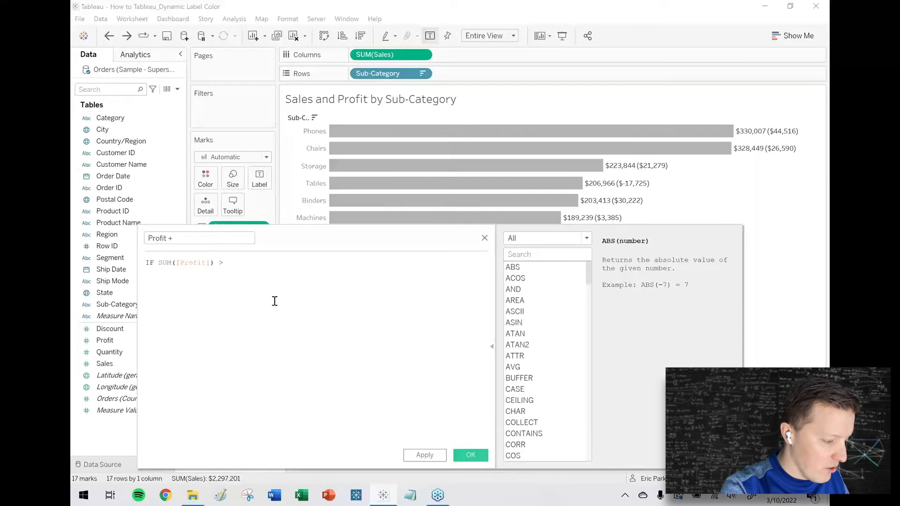
{"action": "type", "text": "0 THEN SUM([Profit]) END"}
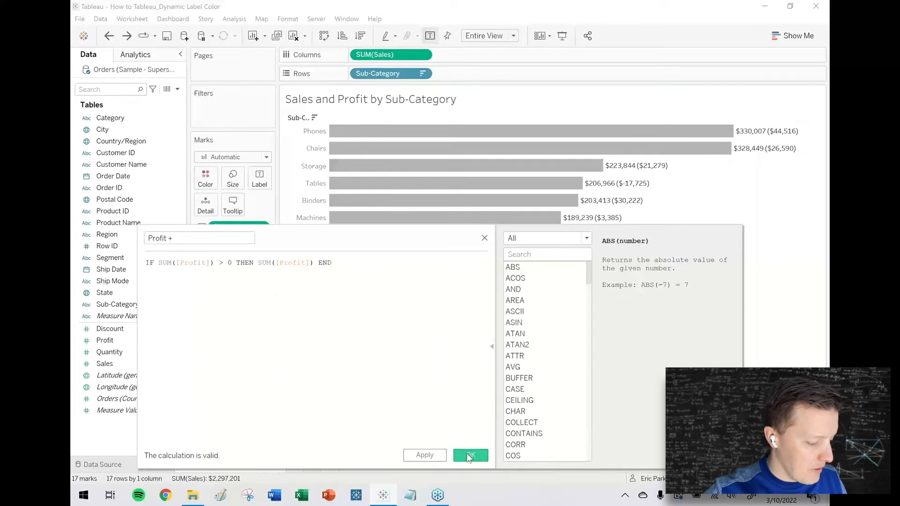
{"action": "left_click", "coordinate": [469, 456]}
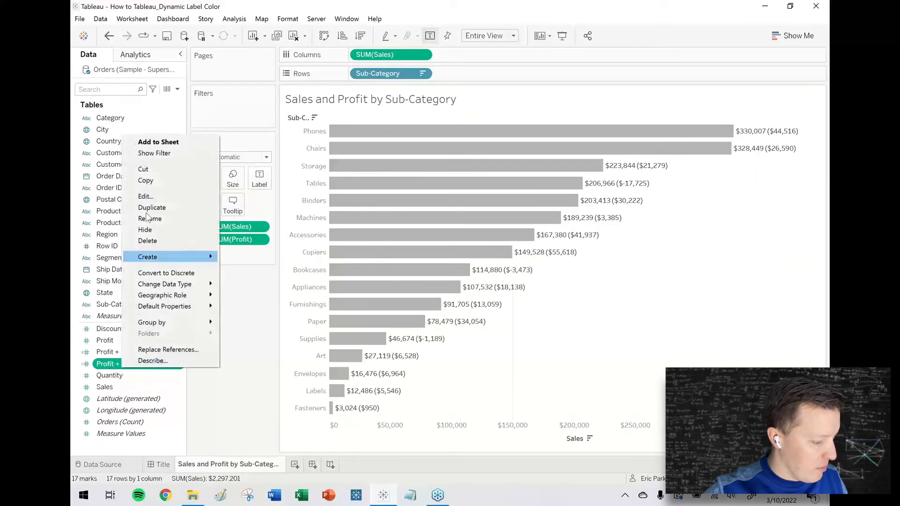
Duplicate Profit + into 'Profit -' using <= 0 so it returns zero-or-negative profit
{"action": "left_click", "coordinate": [151, 207]}
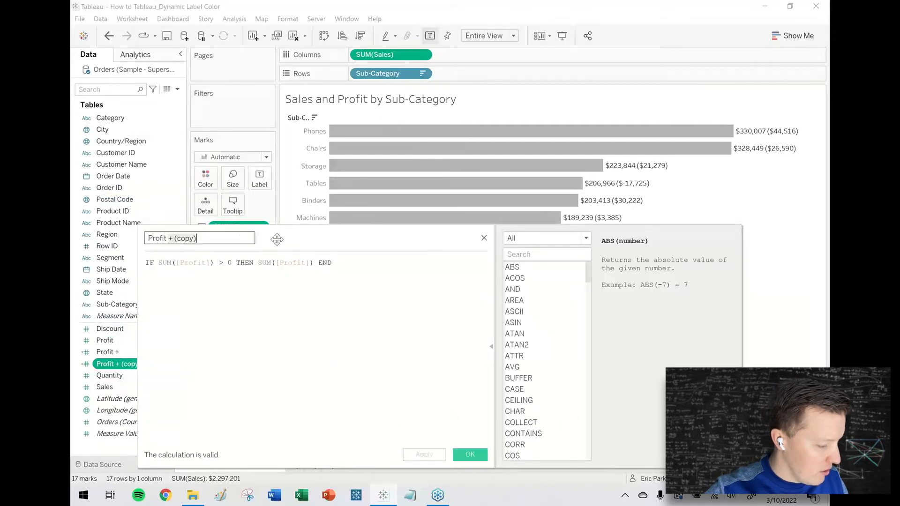
{"action": "type", "text": "Profit -"}
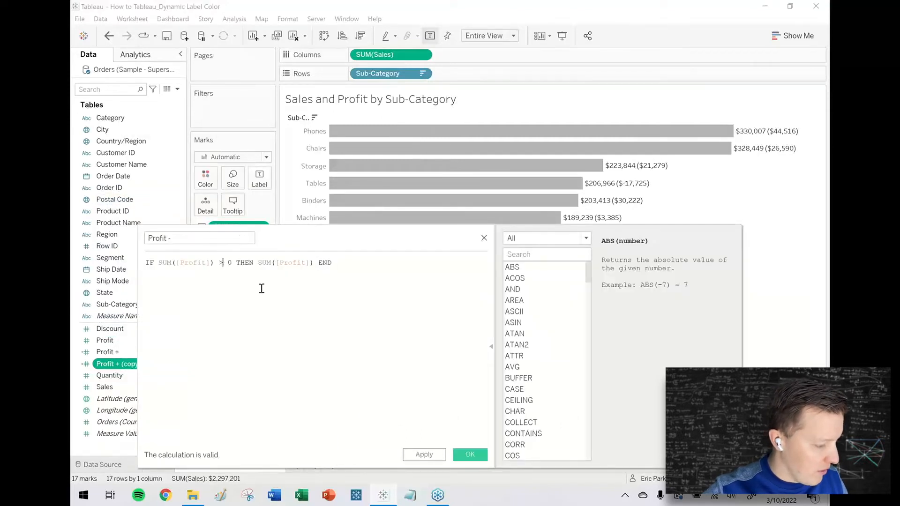
{"action": "type", "text": "<="}
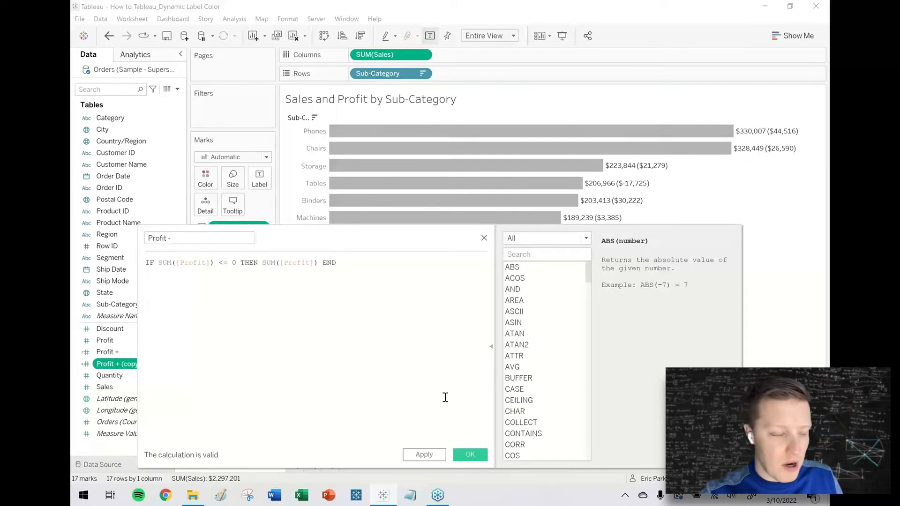
{"action": "left_click", "coordinate": [469, 454]}
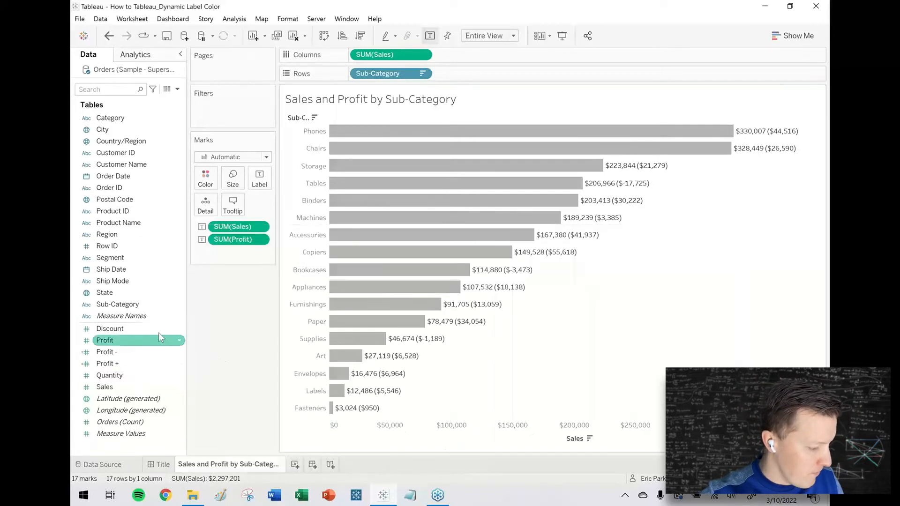
Replace SUM(Profit) on the Marks card with Profit -, and add Profit + alongside it
{"action": "left_click", "coordinate": [232, 239]}
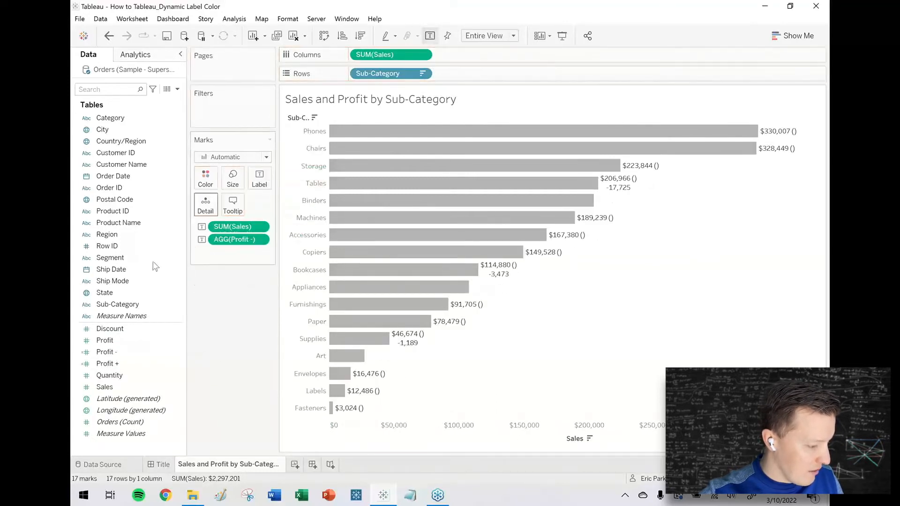
{"action": "left_click_drag", "start_coordinate": [104, 339], "coordinate": [234, 252]}
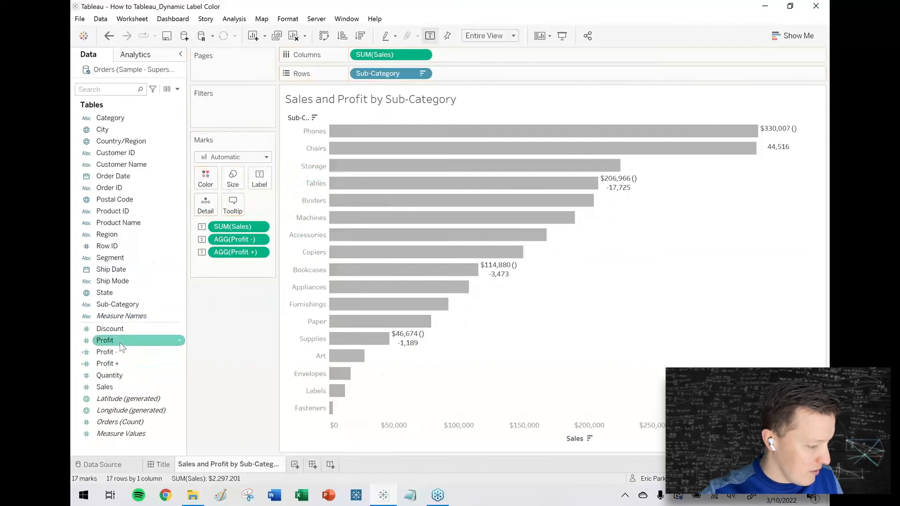
Set the default number format of Profit - and Profit + to Currency
{"action": "right_click", "coordinate": [105, 341]}
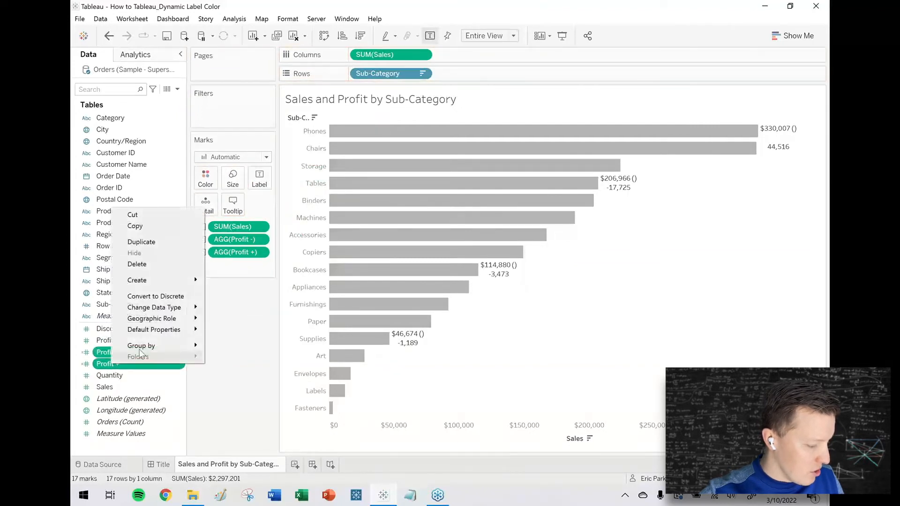
{"action": "mouse_move", "coordinate": [154, 329]}
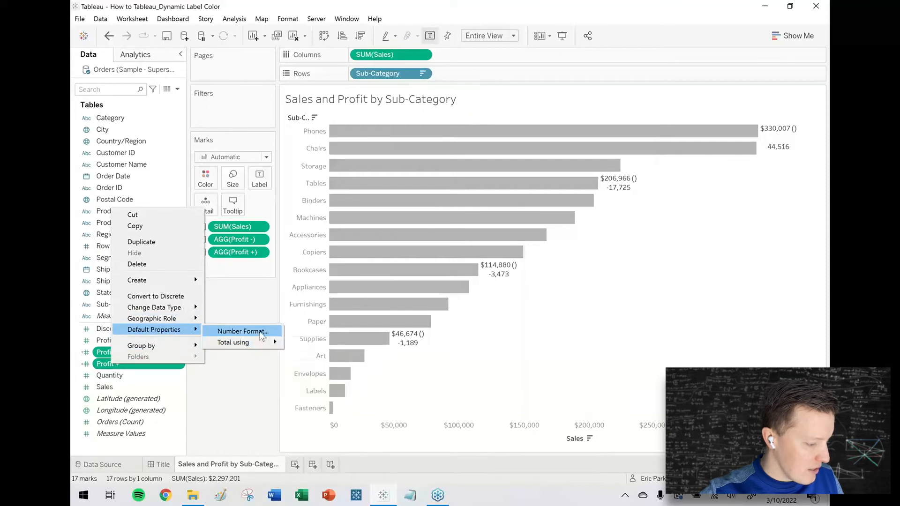
{"action": "left_click", "coordinate": [243, 331]}
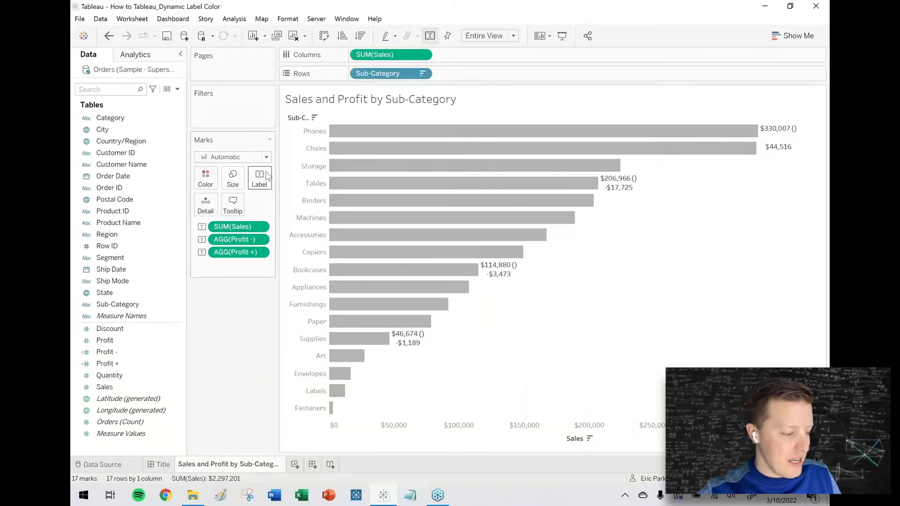
Label bars <SUM(Sales)> (<AGG(Profit -)><AGG(Profit +)>) with Profit + green and Profit - red
{"action": "left_click", "coordinate": [259, 178]}
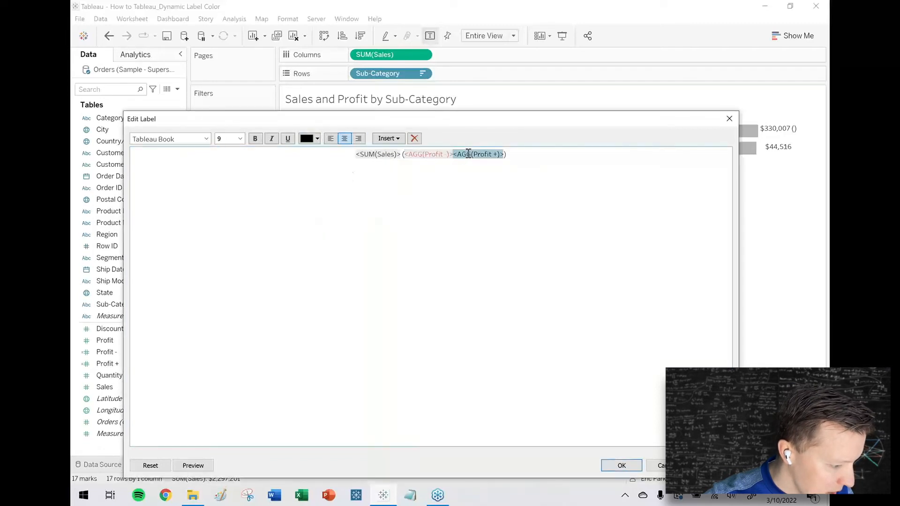
{"action": "left_click", "coordinate": [316, 139]}
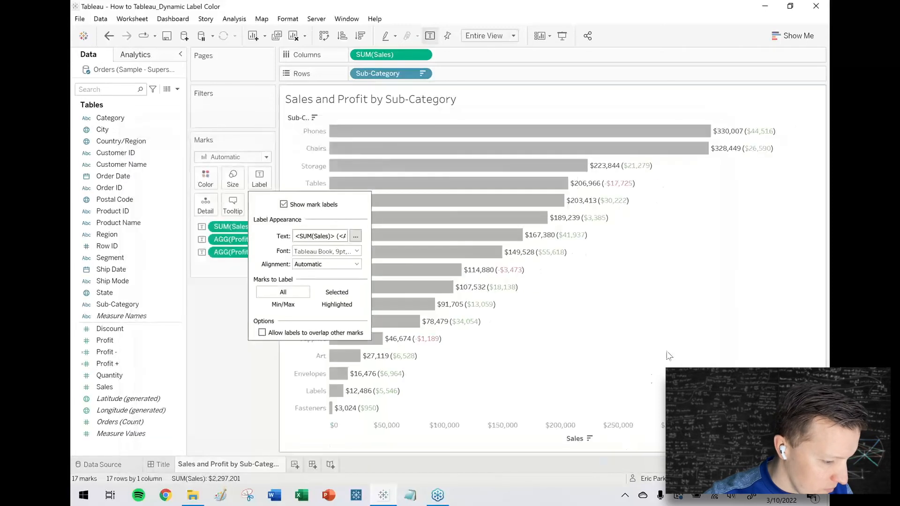
{"action": "left_click", "coordinate": [249, 373]}
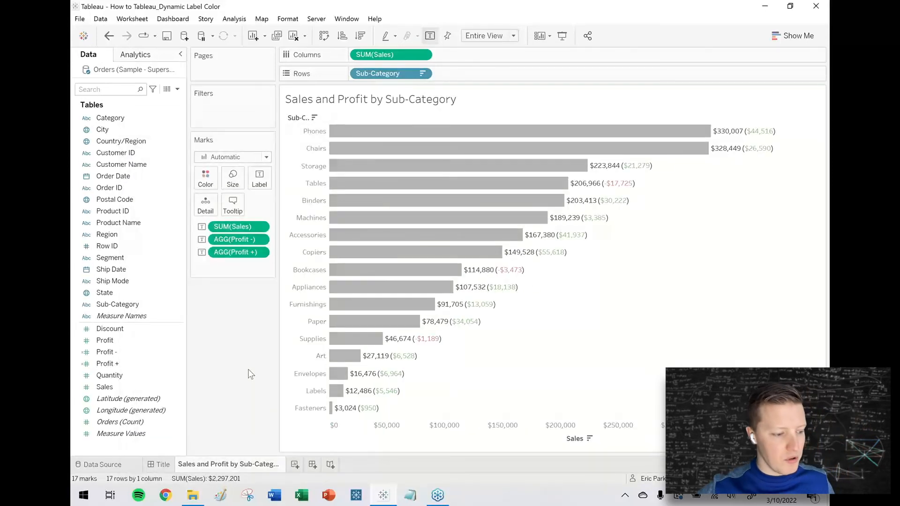